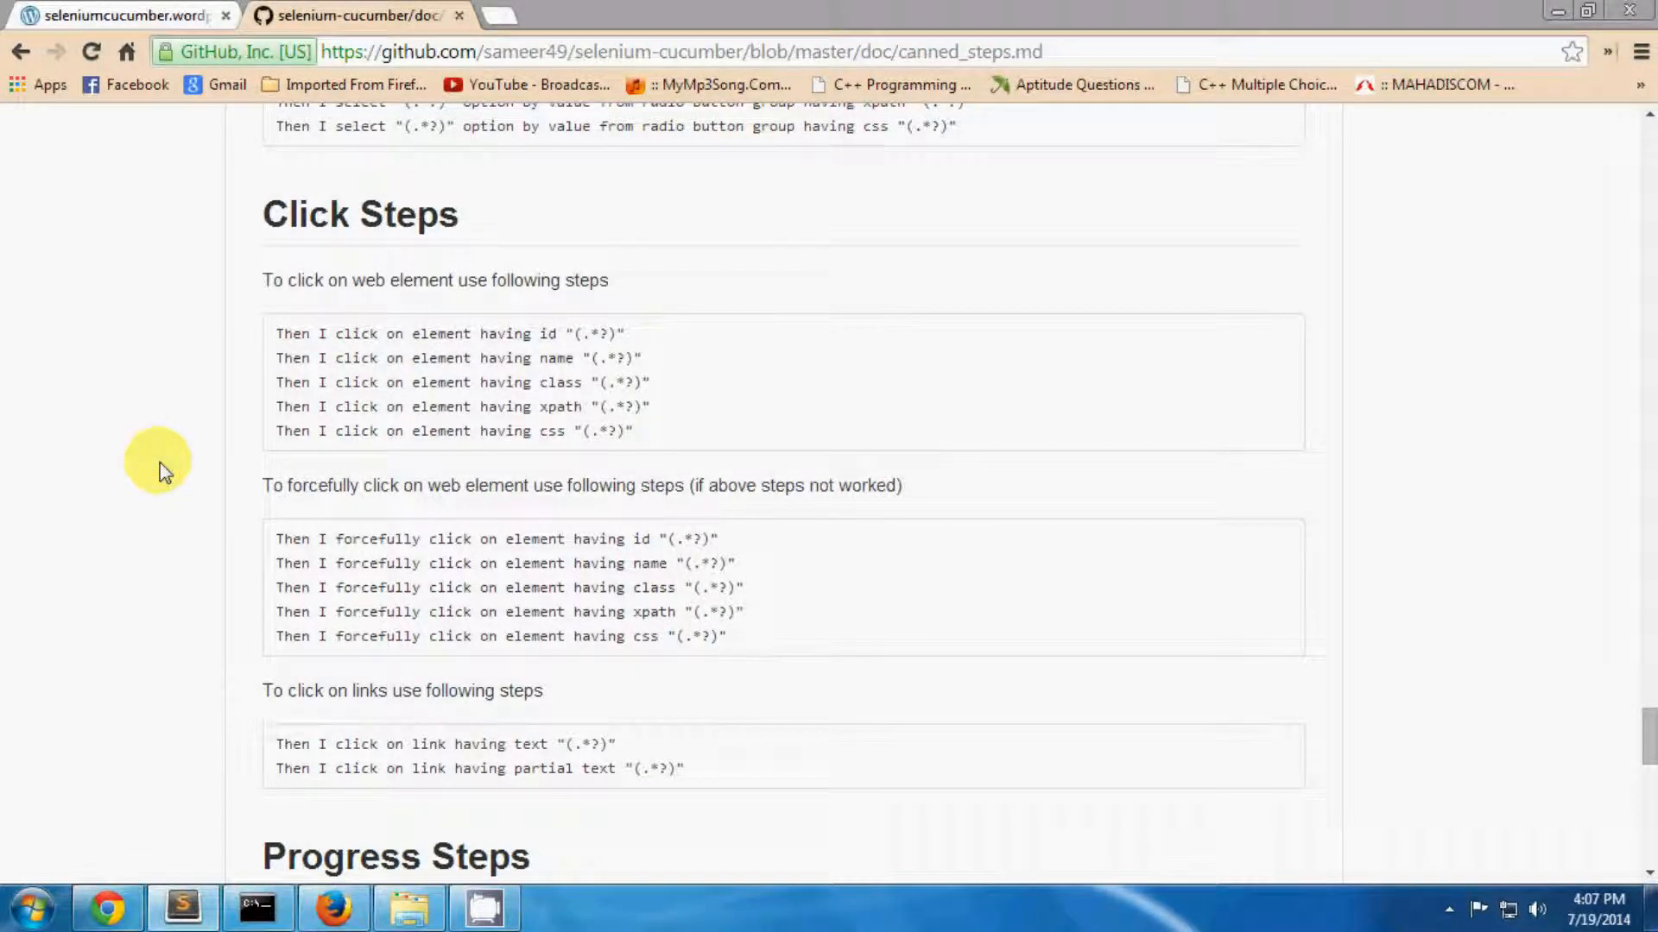
mouse_move(293, 298)
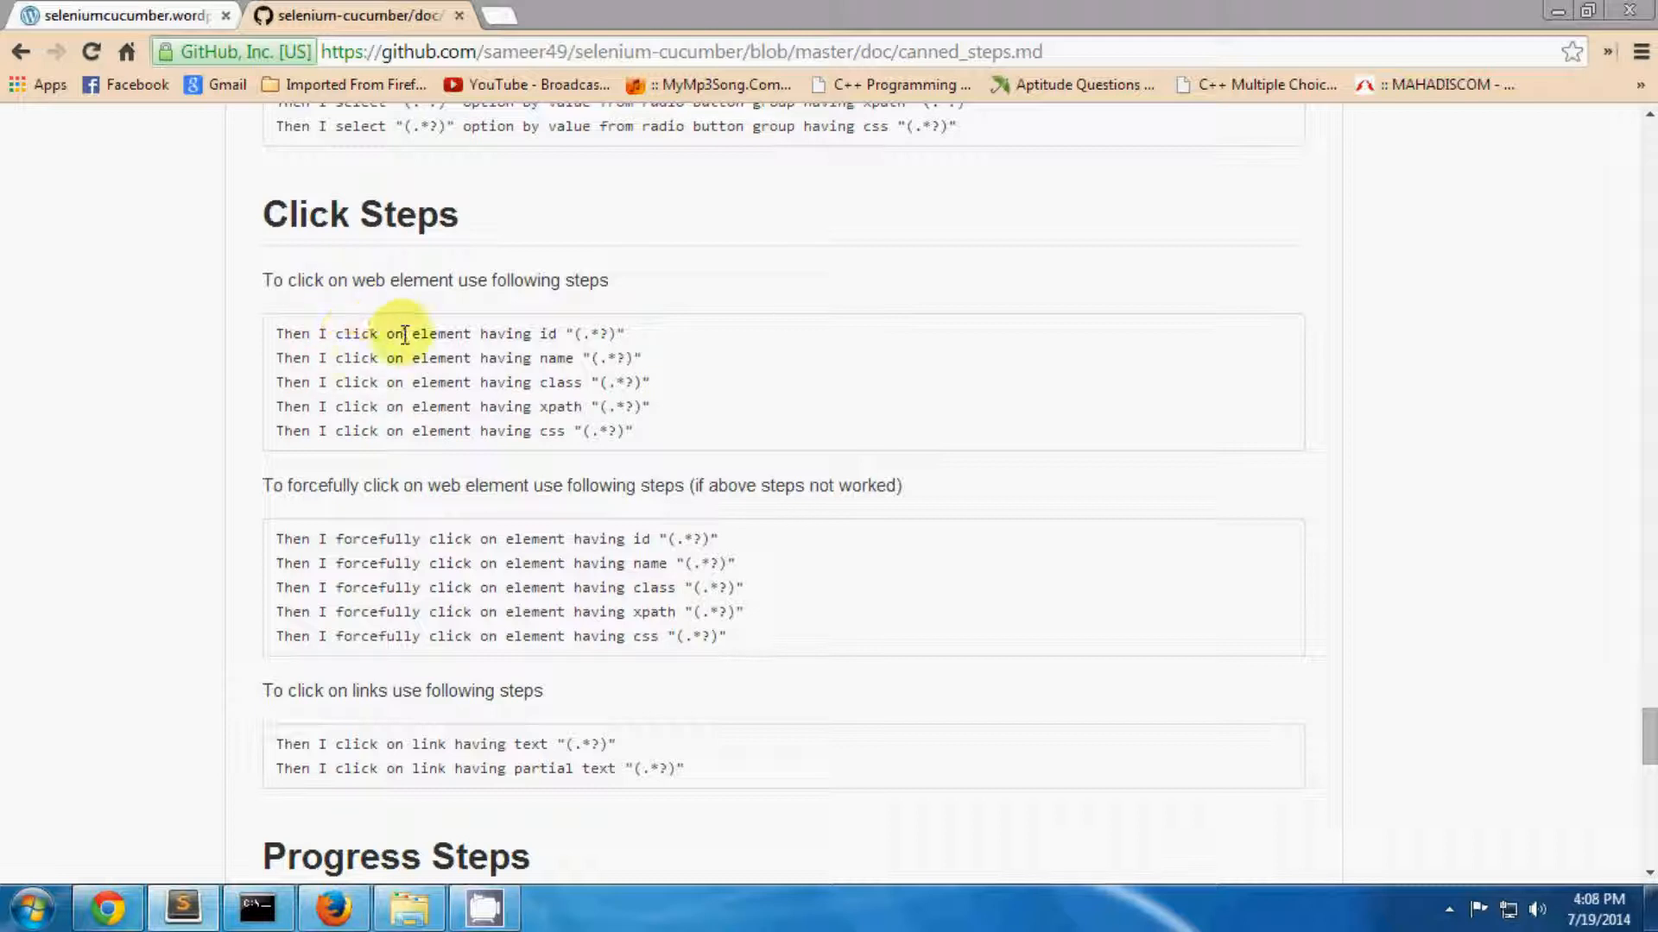
mouse_move(562, 393)
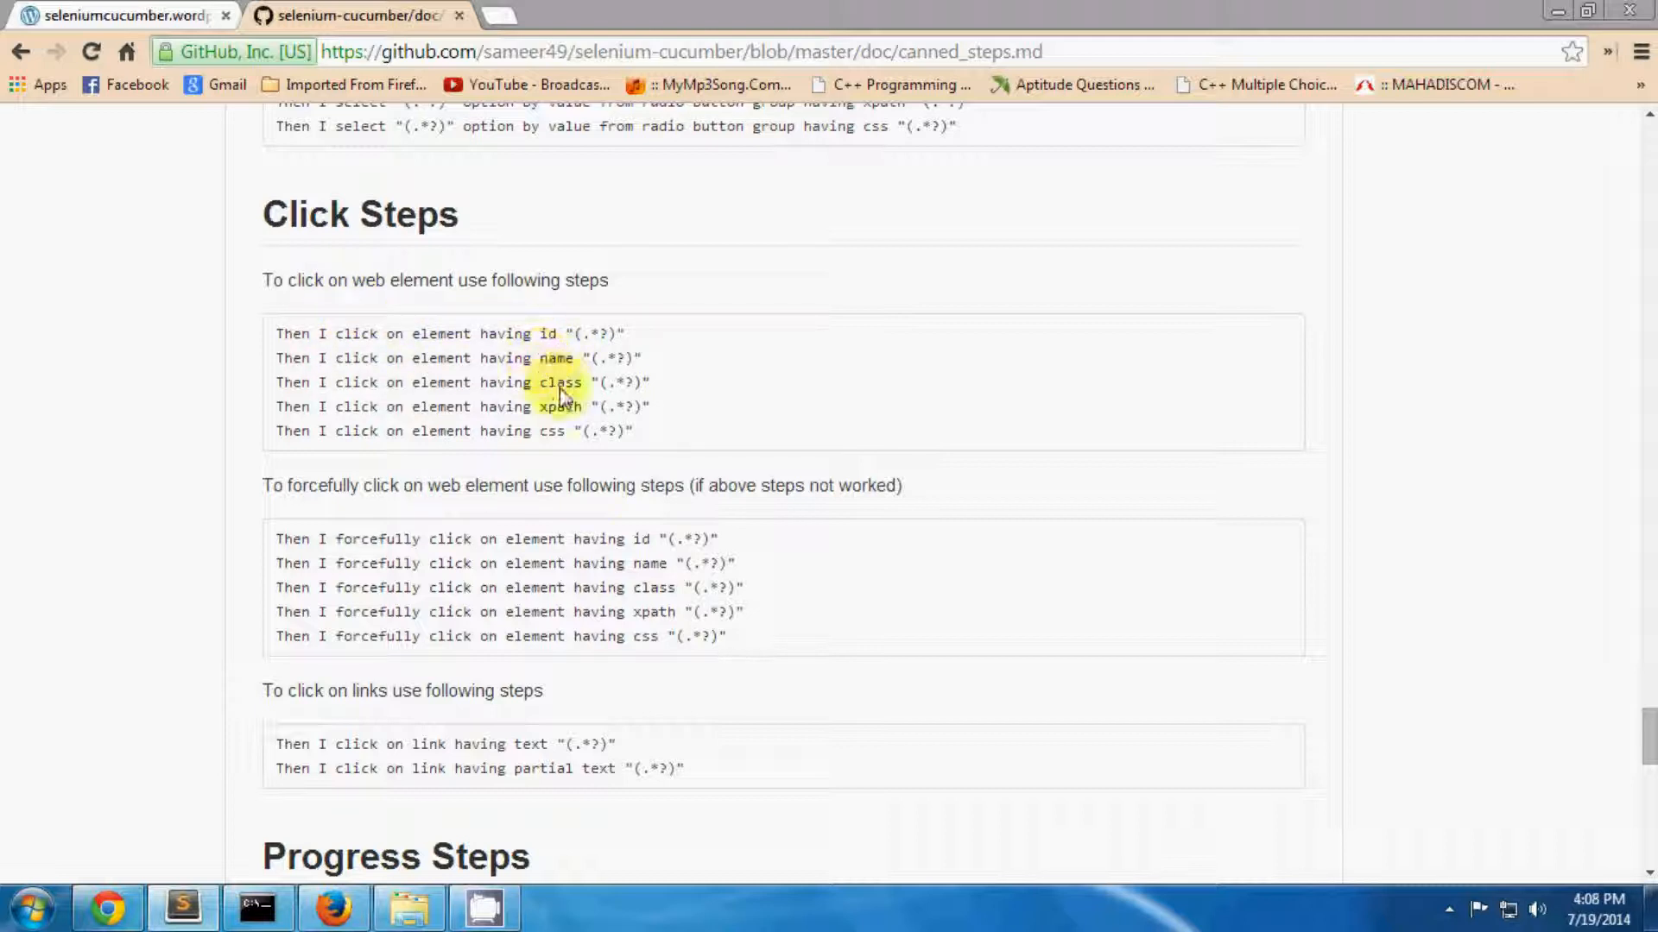
mouse_move(123, 463)
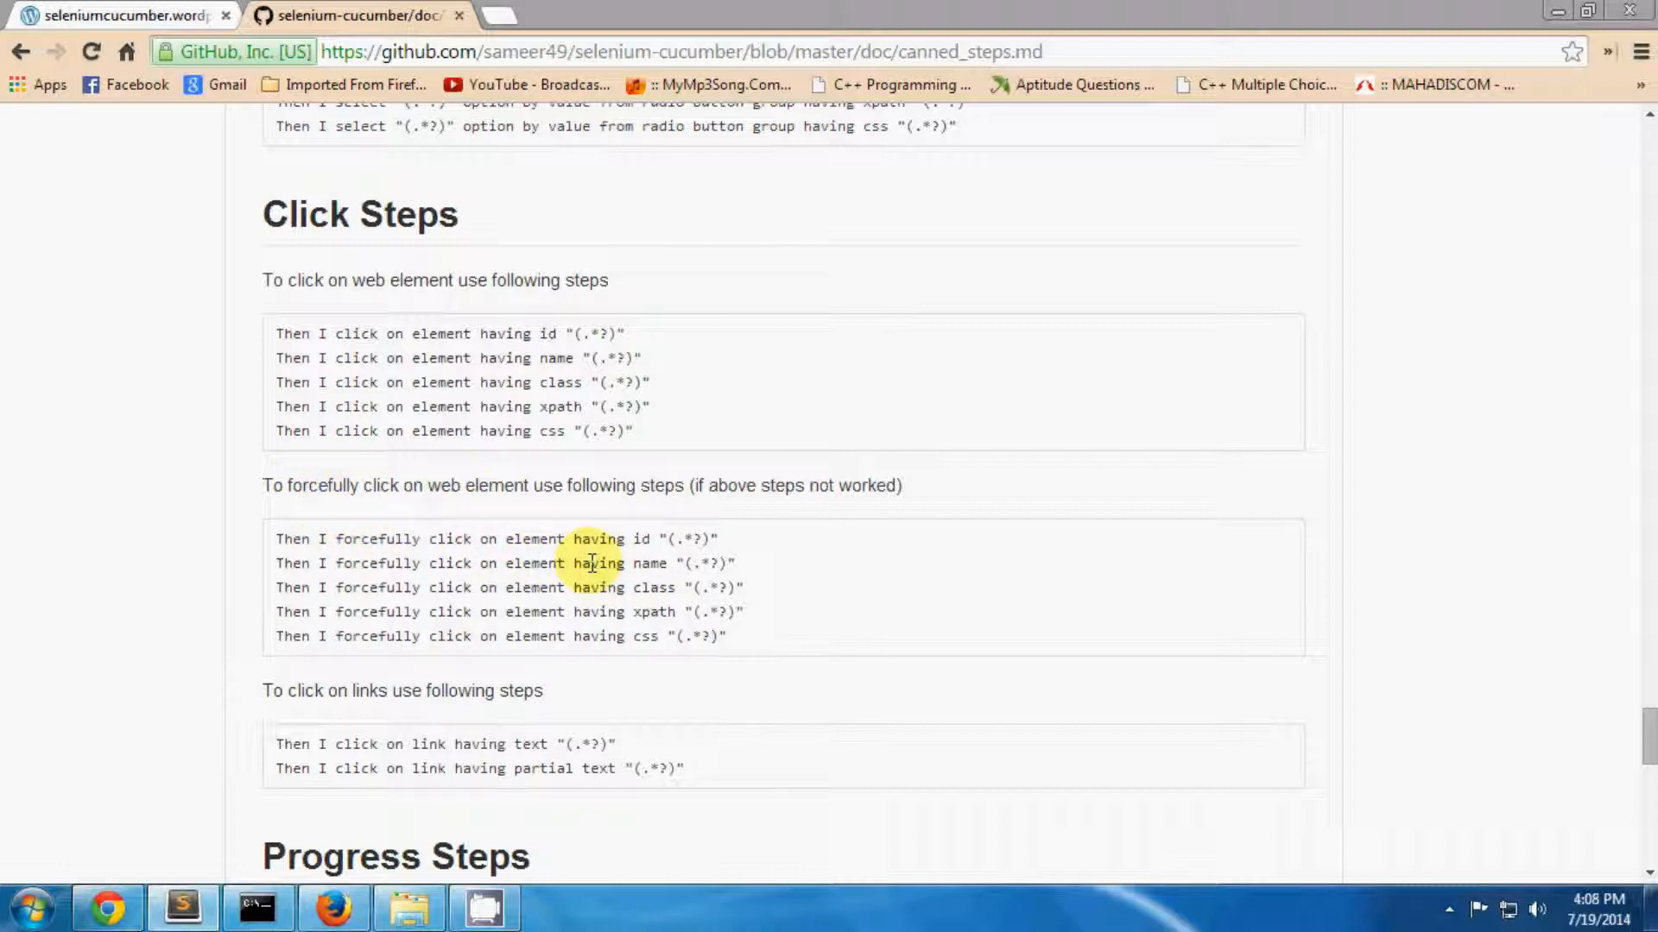
Step: Inspect the Reset button (id 'reset'), then scroll to Links and inspect the 'selenium-cucumber gem' link
scroll("down", 3)
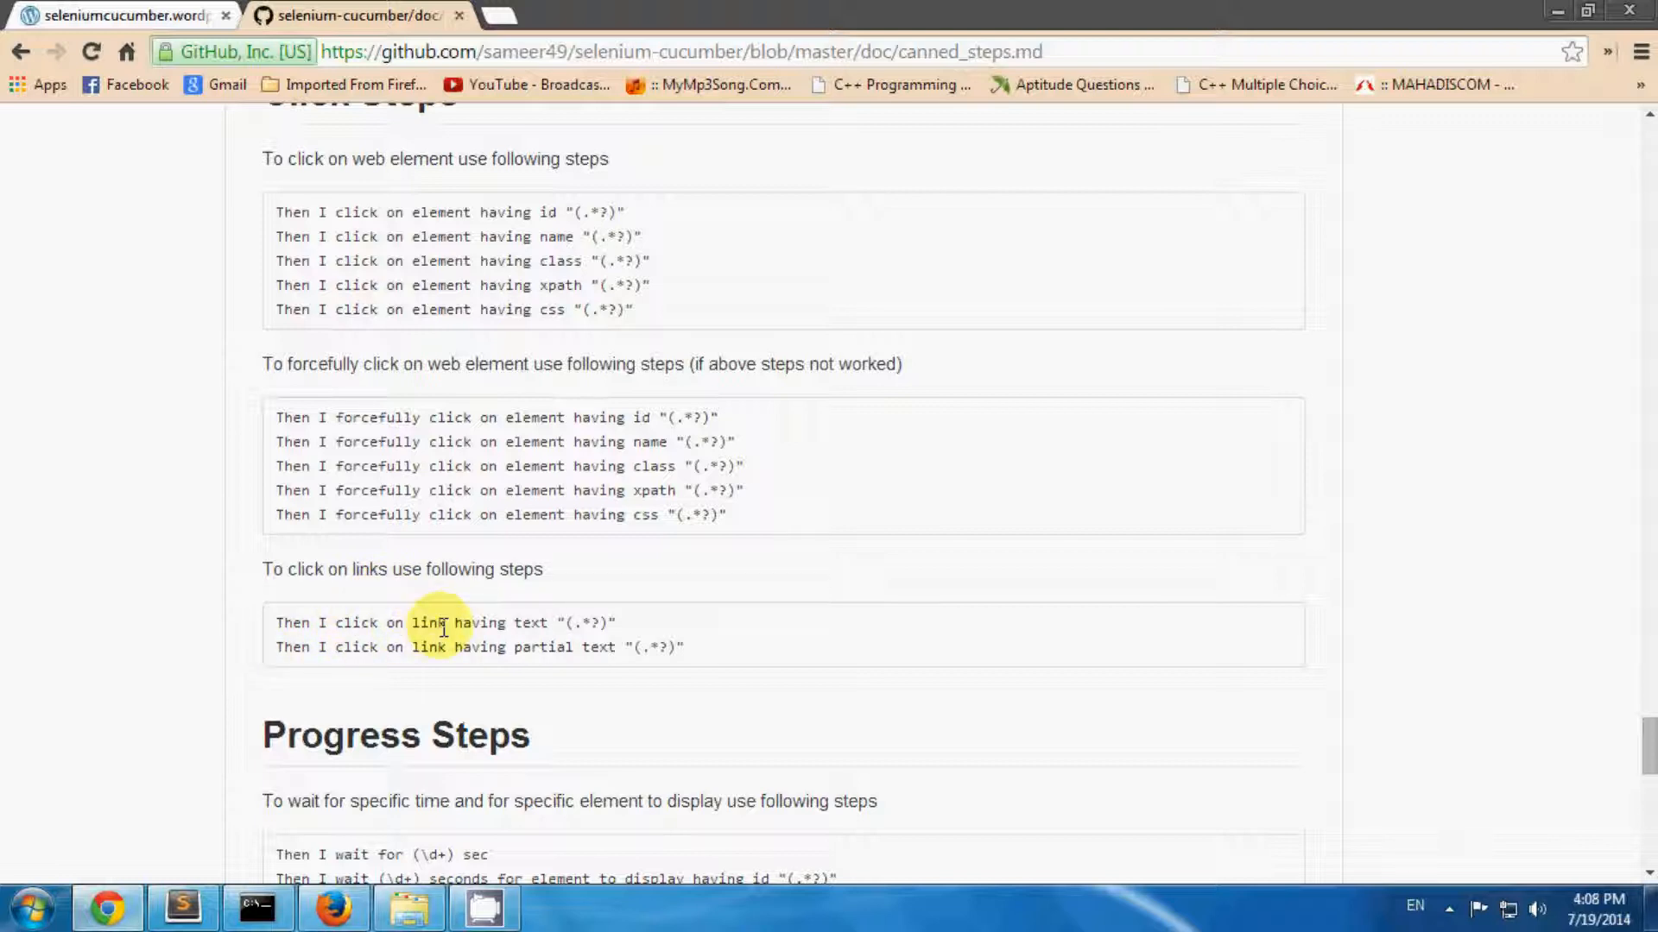
mouse_move(419, 671)
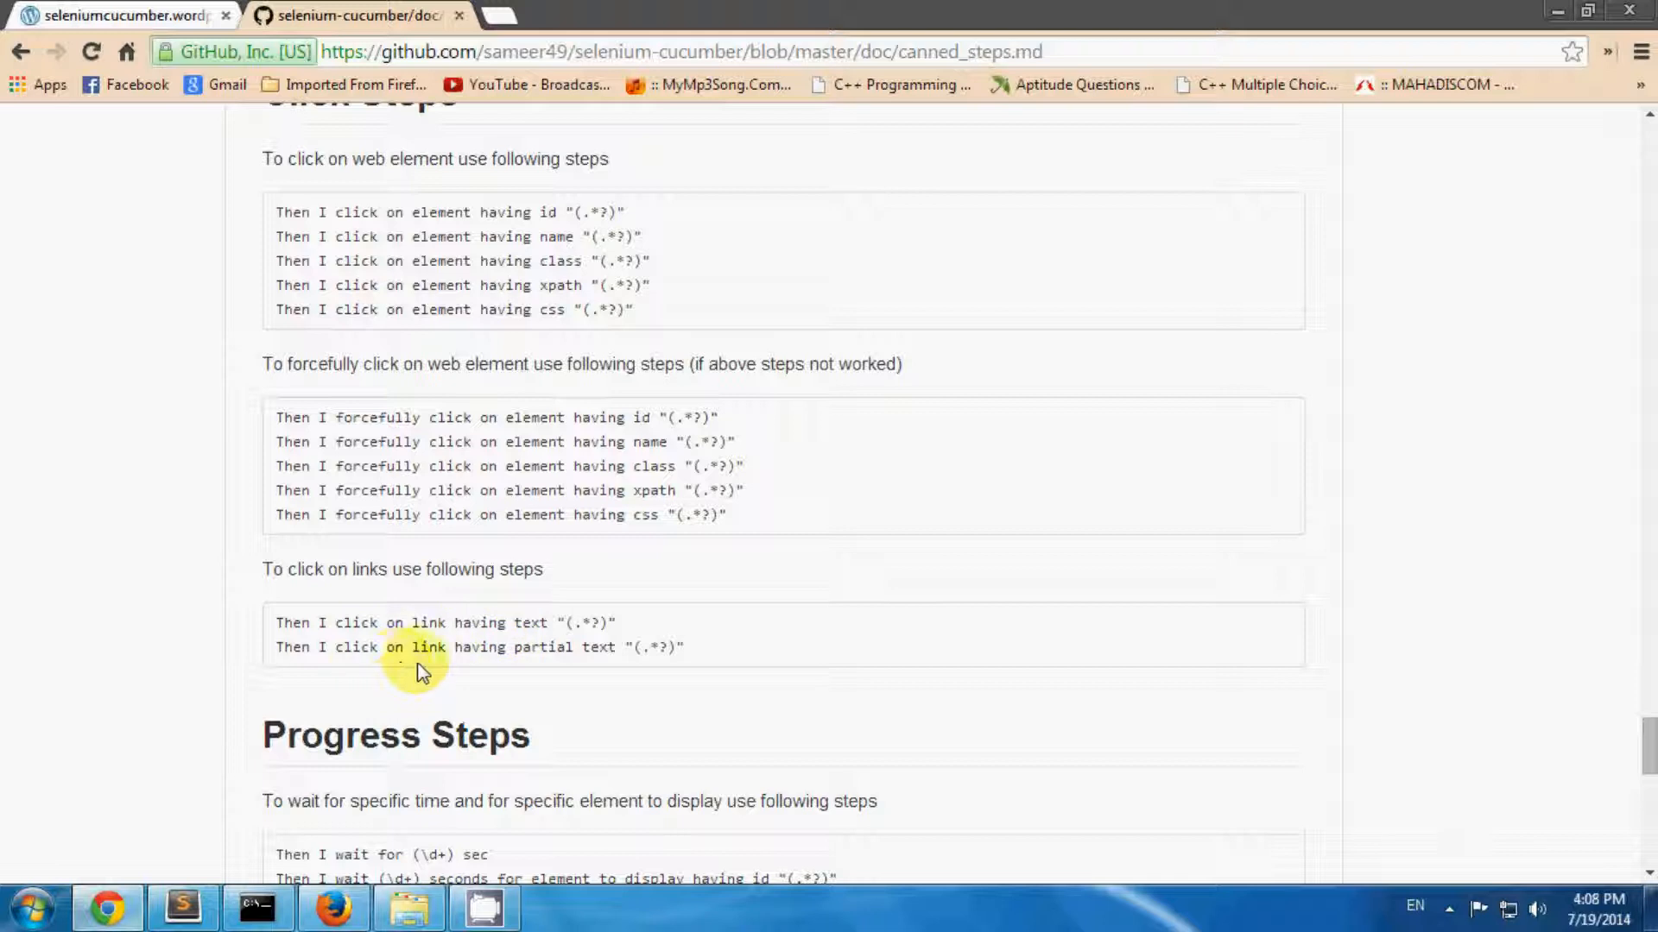
mouse_move(641, 693)
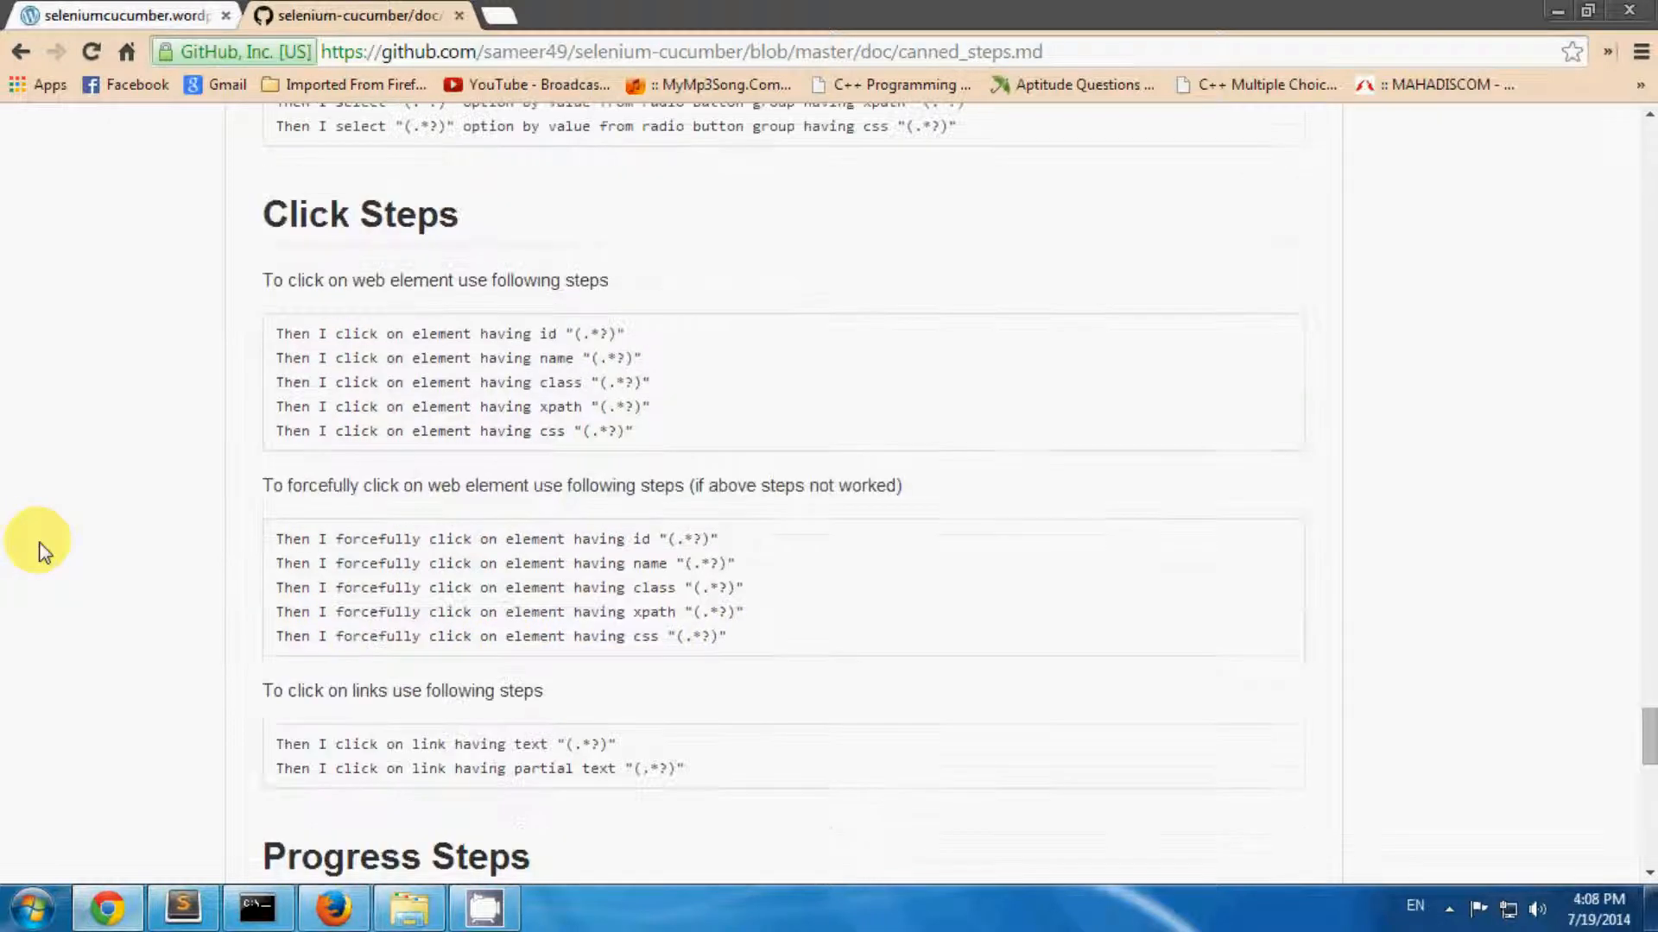
mouse_move(366, 834)
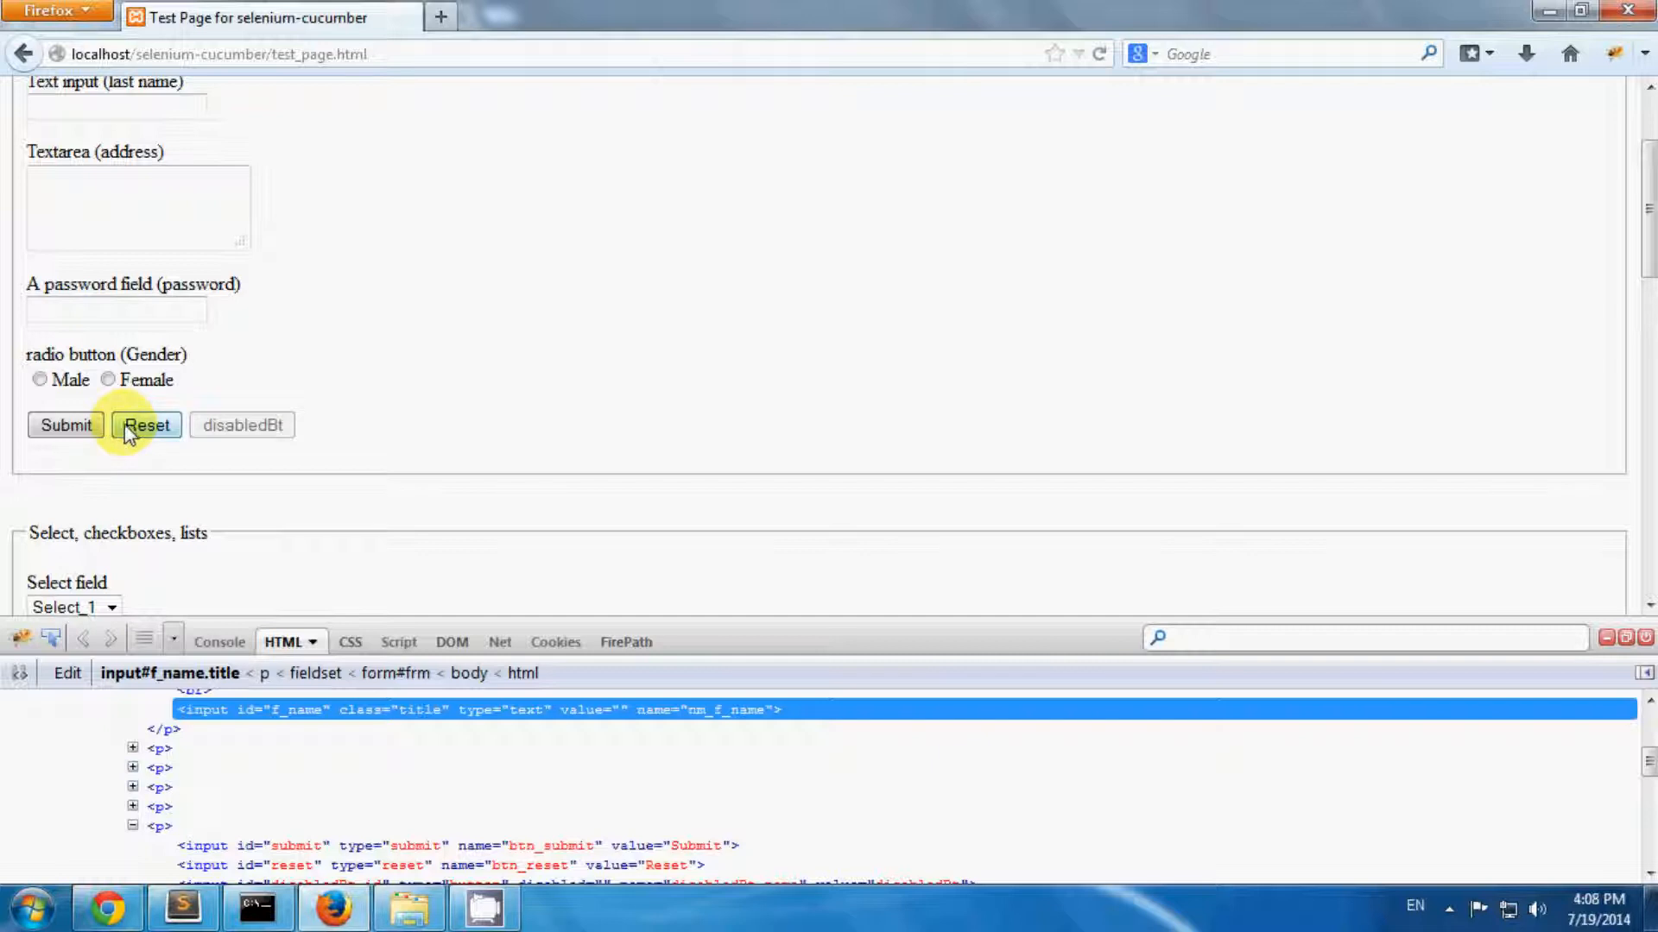
scroll("down", 3)
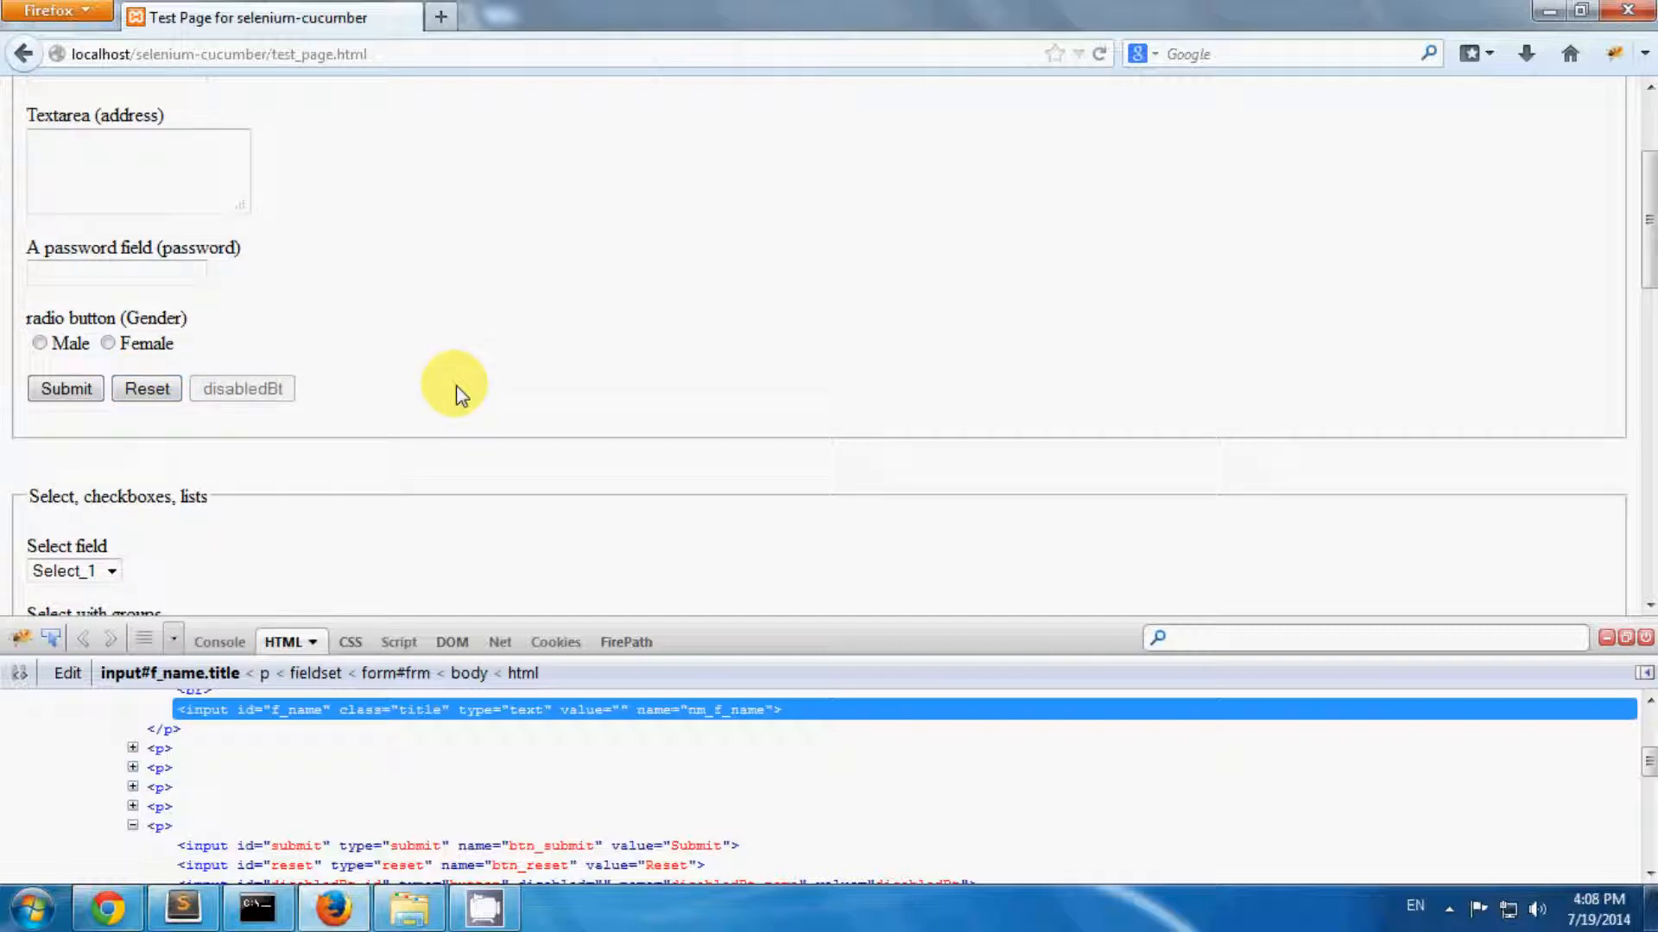
scroll("down", 3)
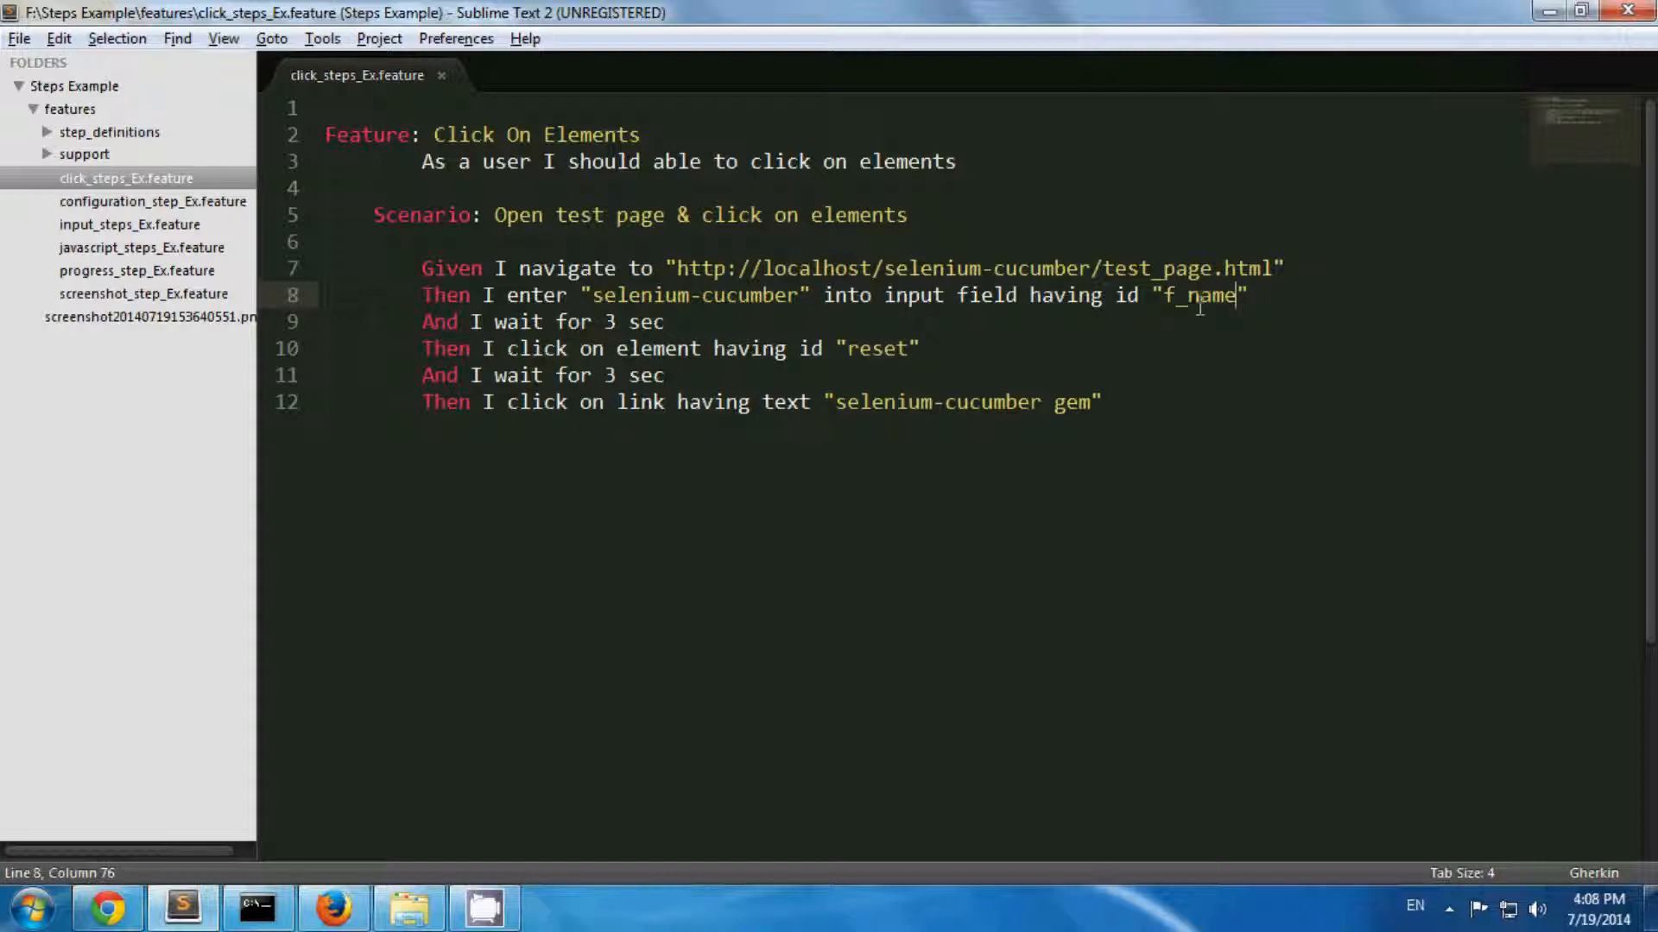
left_click(329, 907)
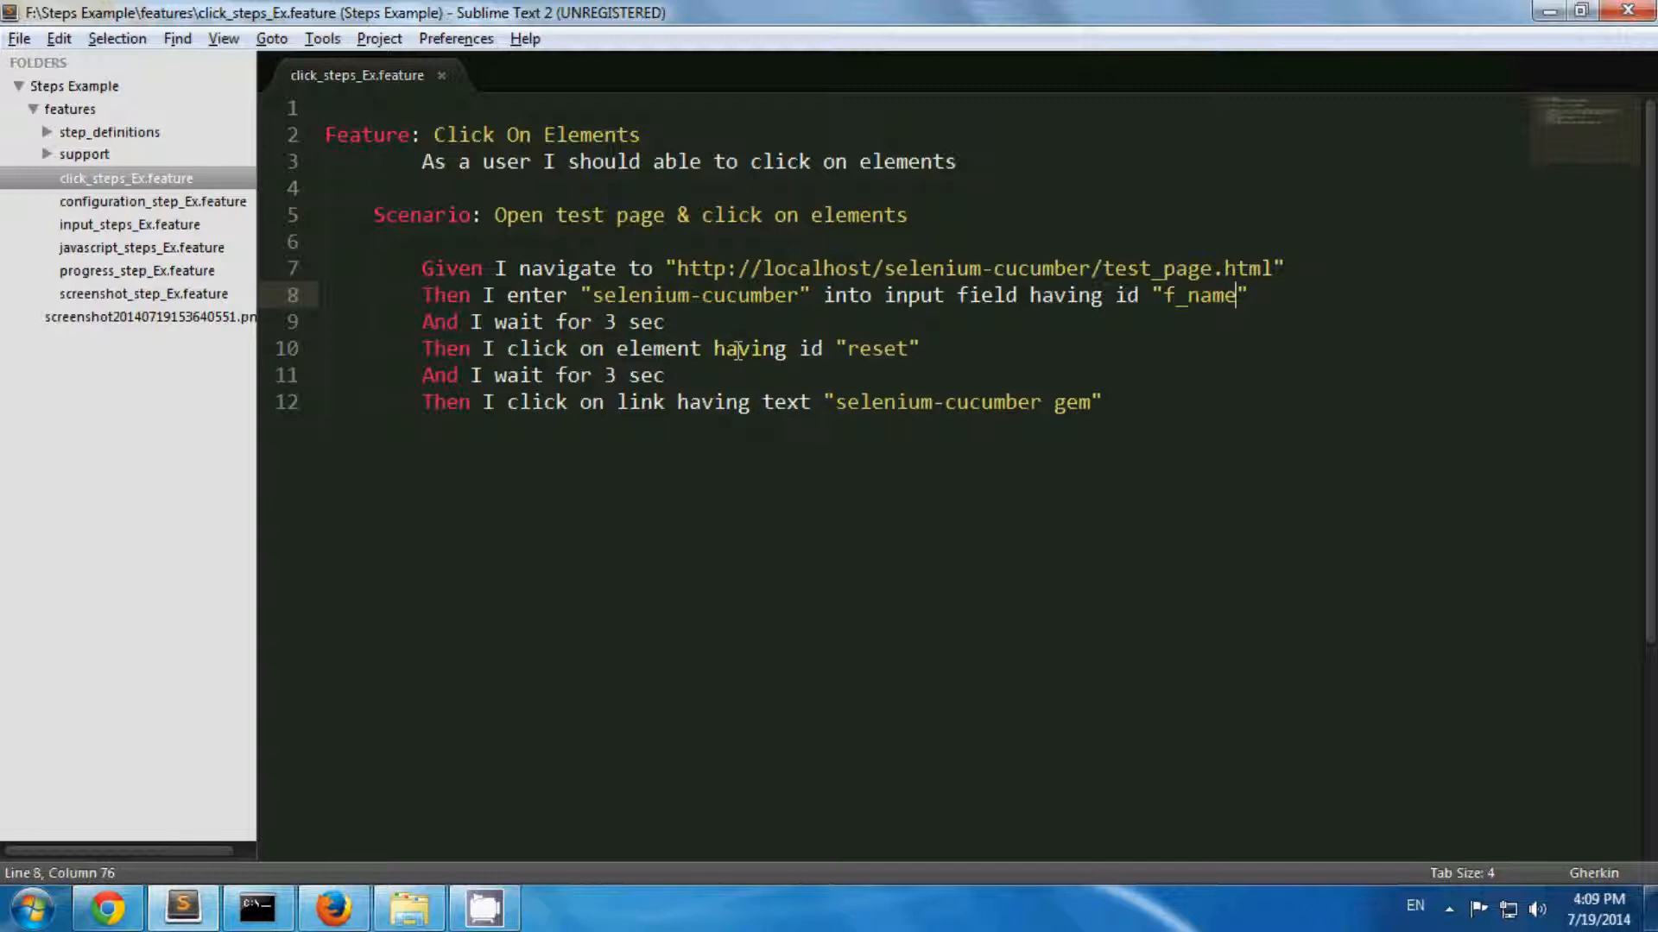
left_click(332, 907)
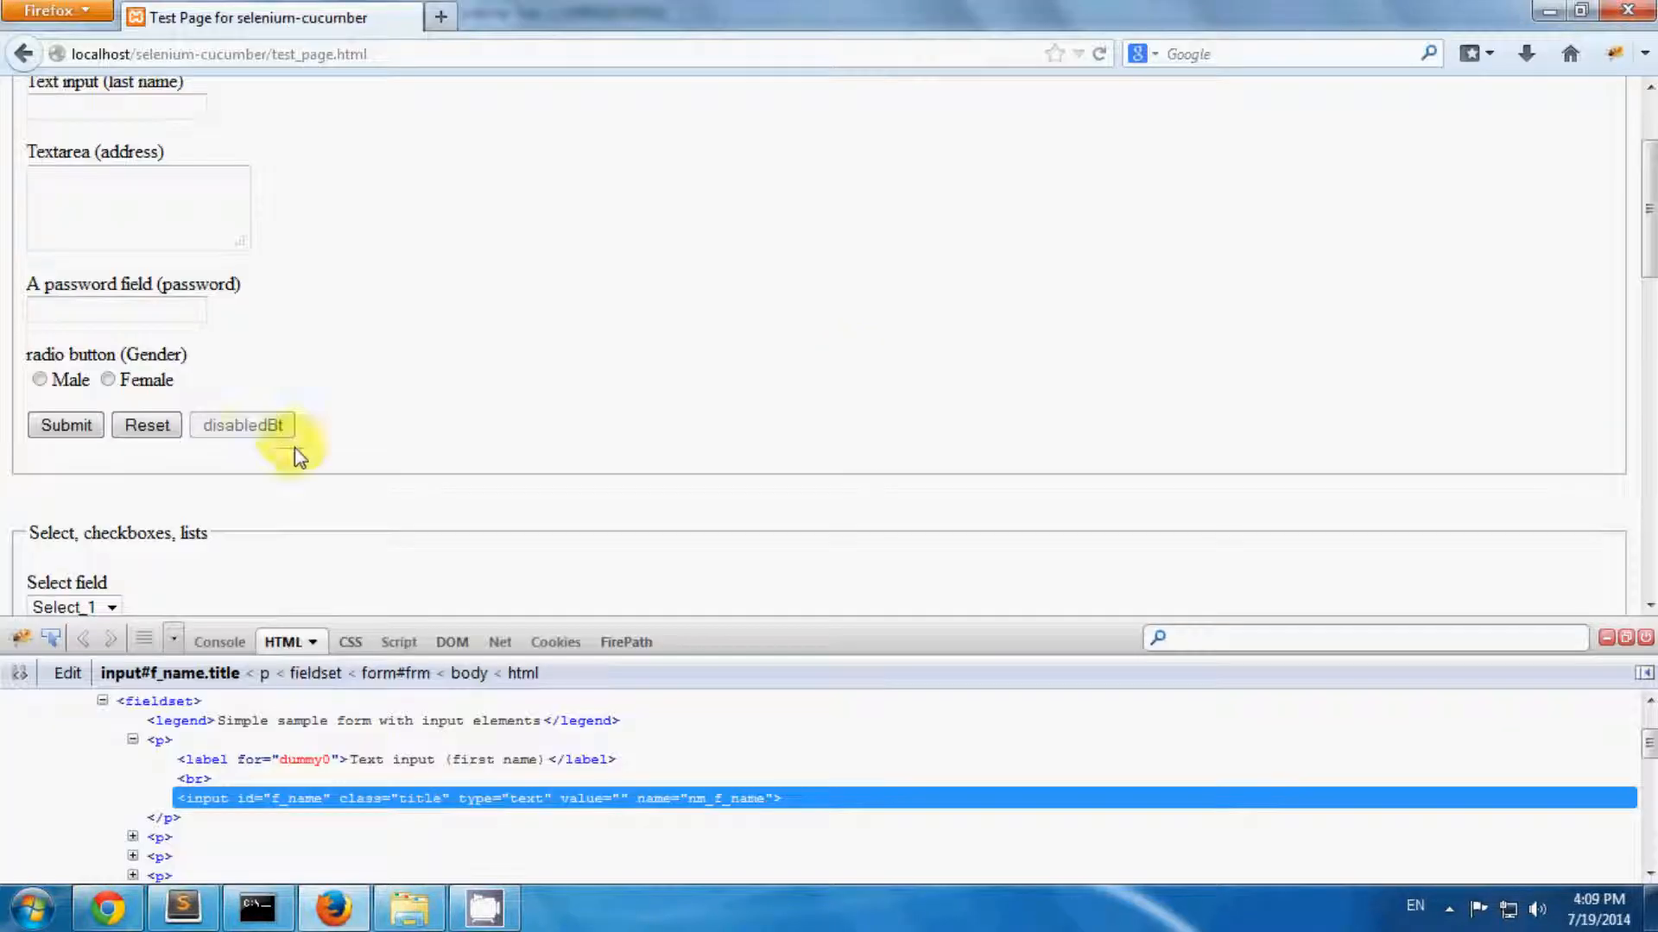
left_click(146, 426)
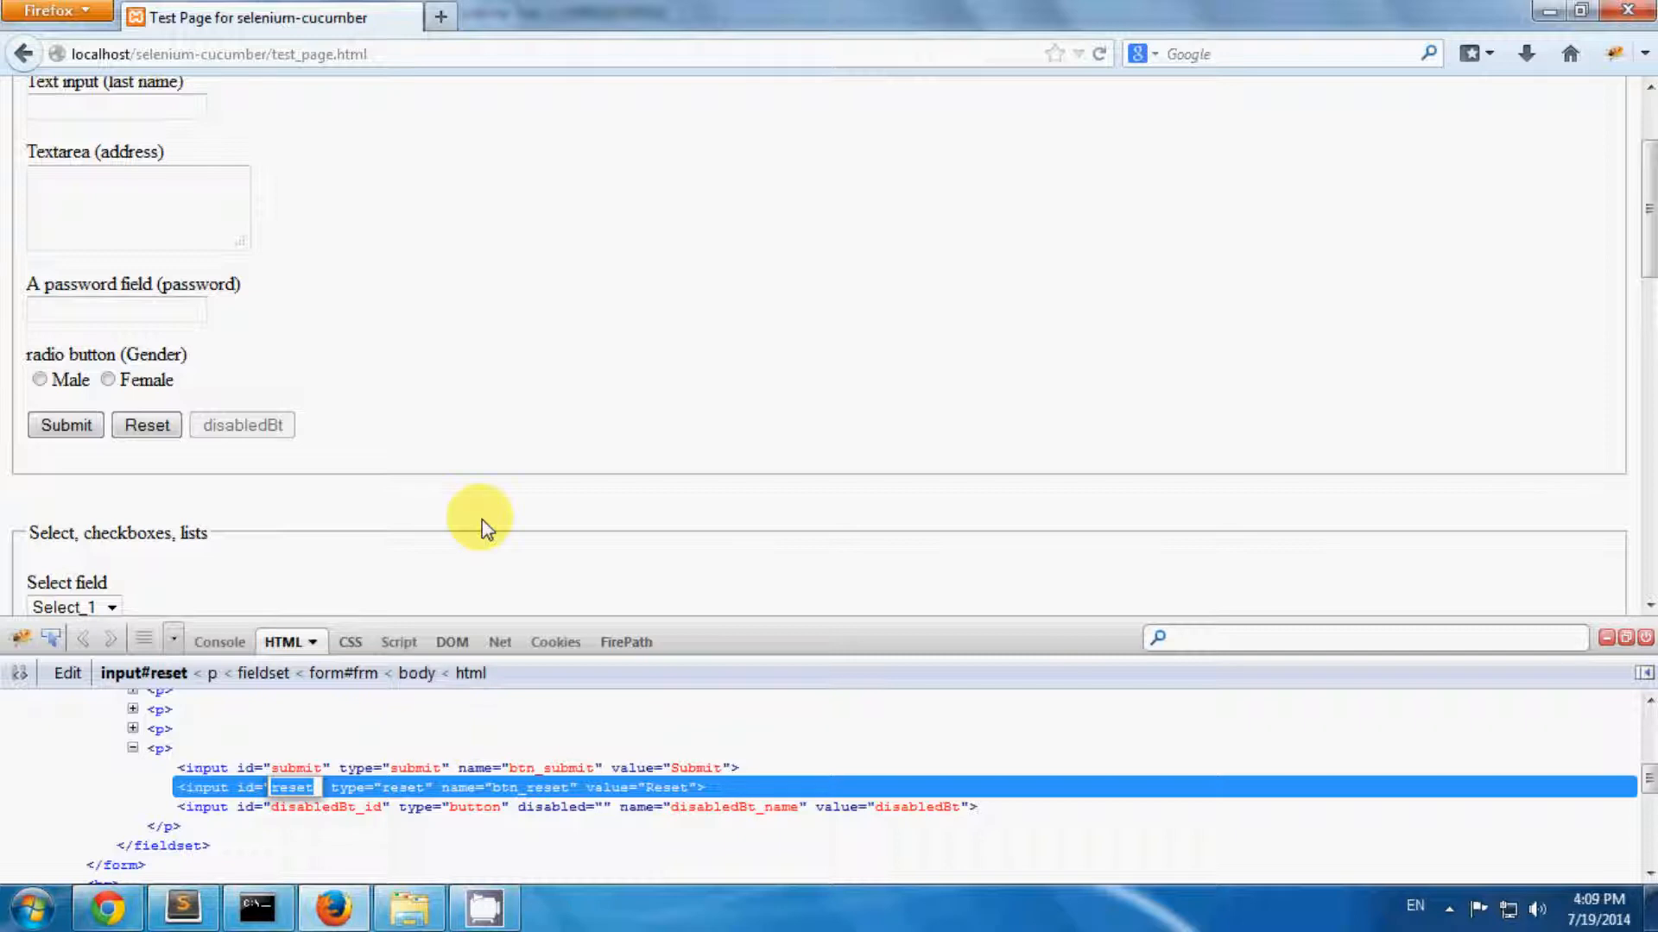
key("alt+tab")
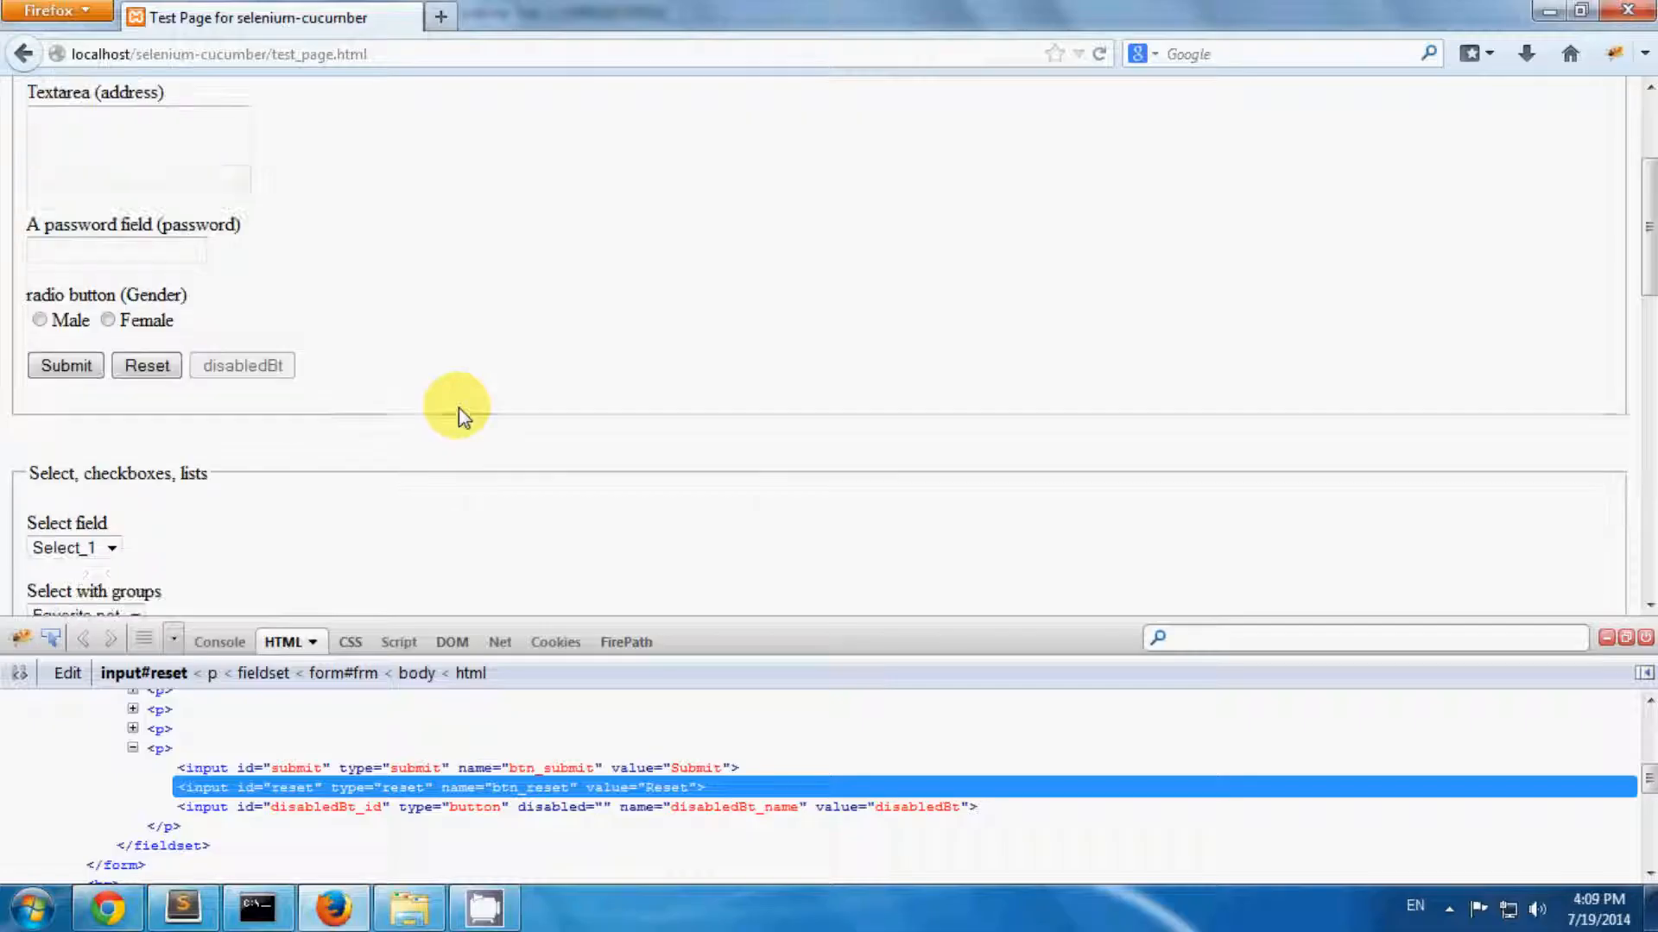
scroll("down", 3)
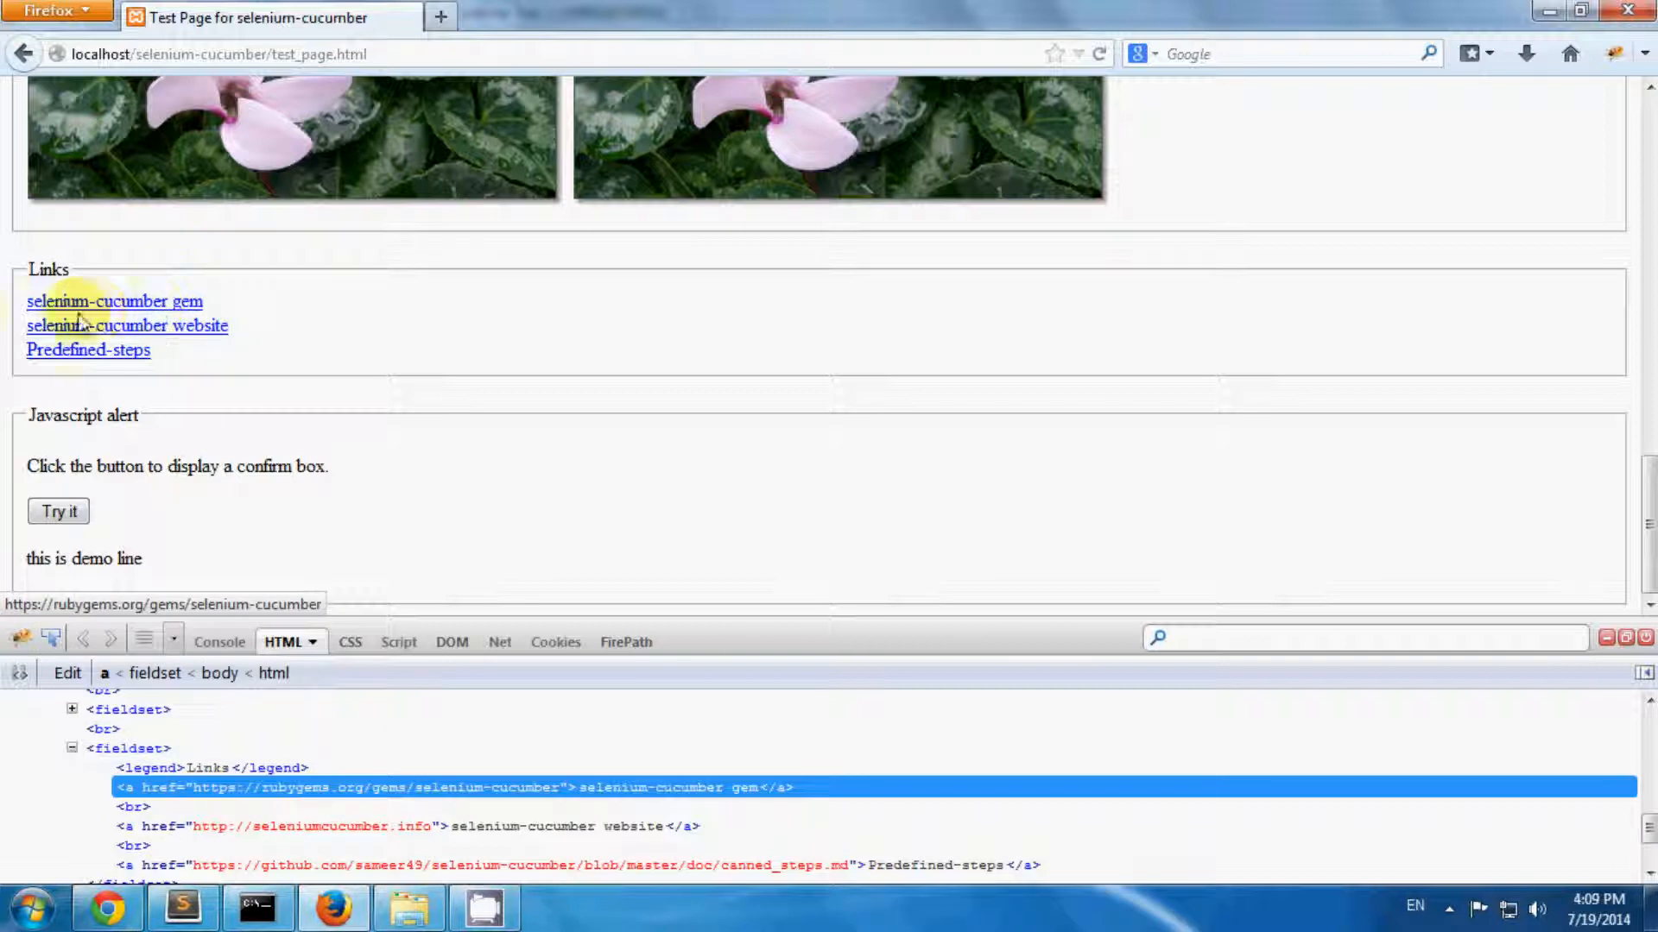
mouse_move(327, 310)
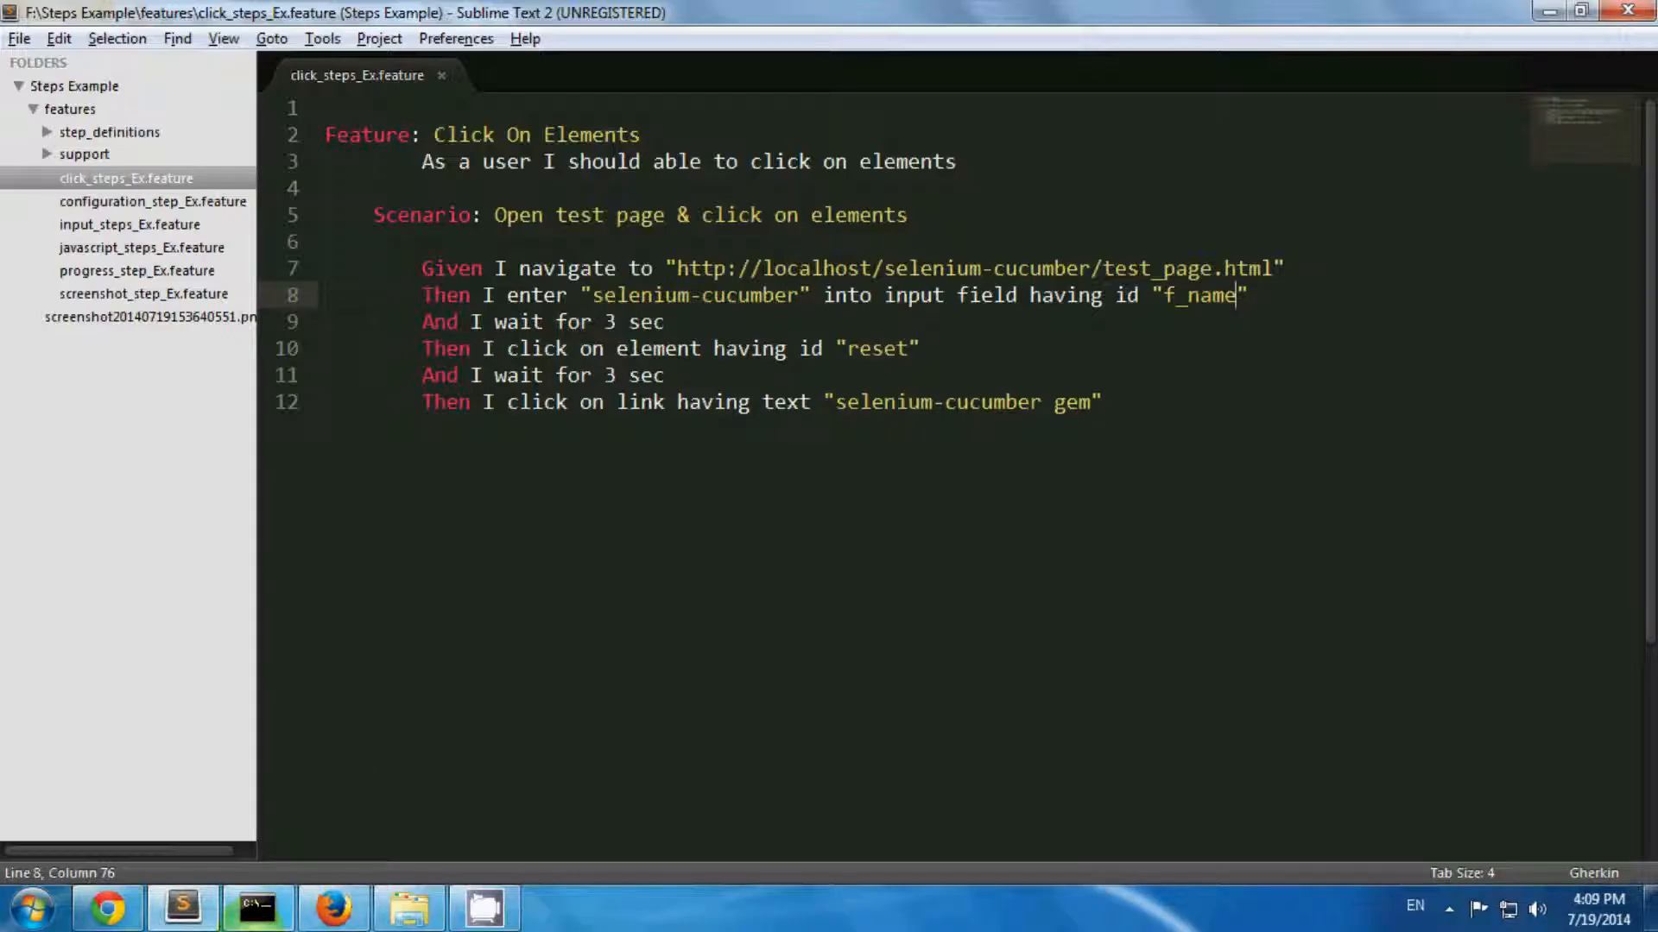
left_click(260, 908)
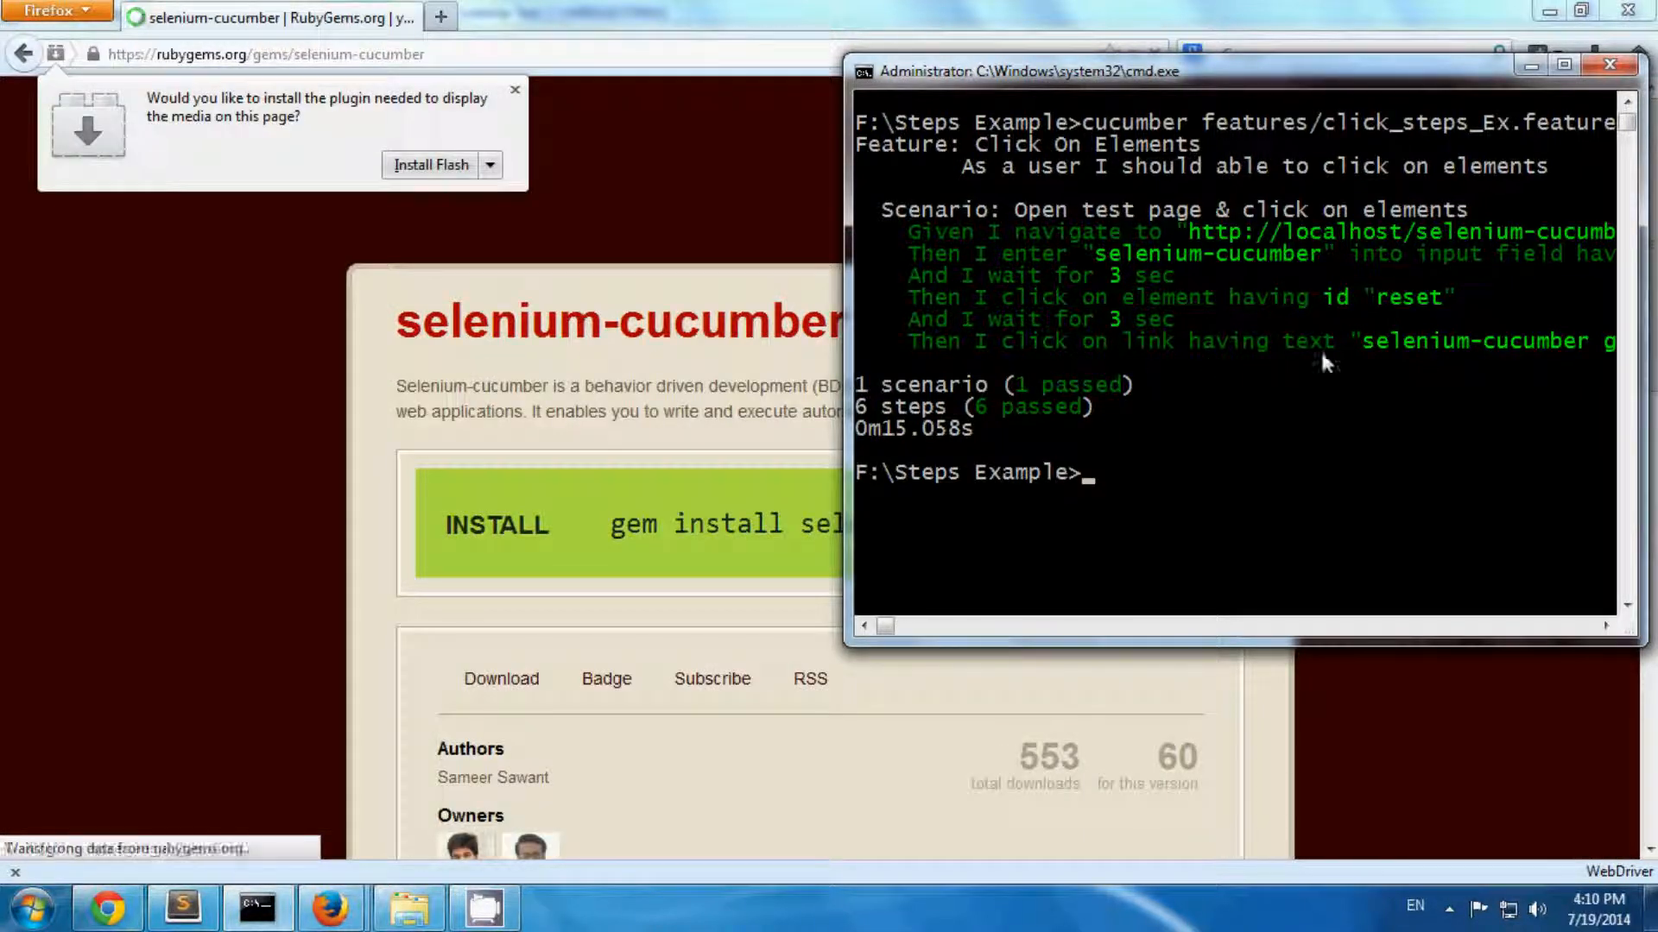
mouse_move(1191, 393)
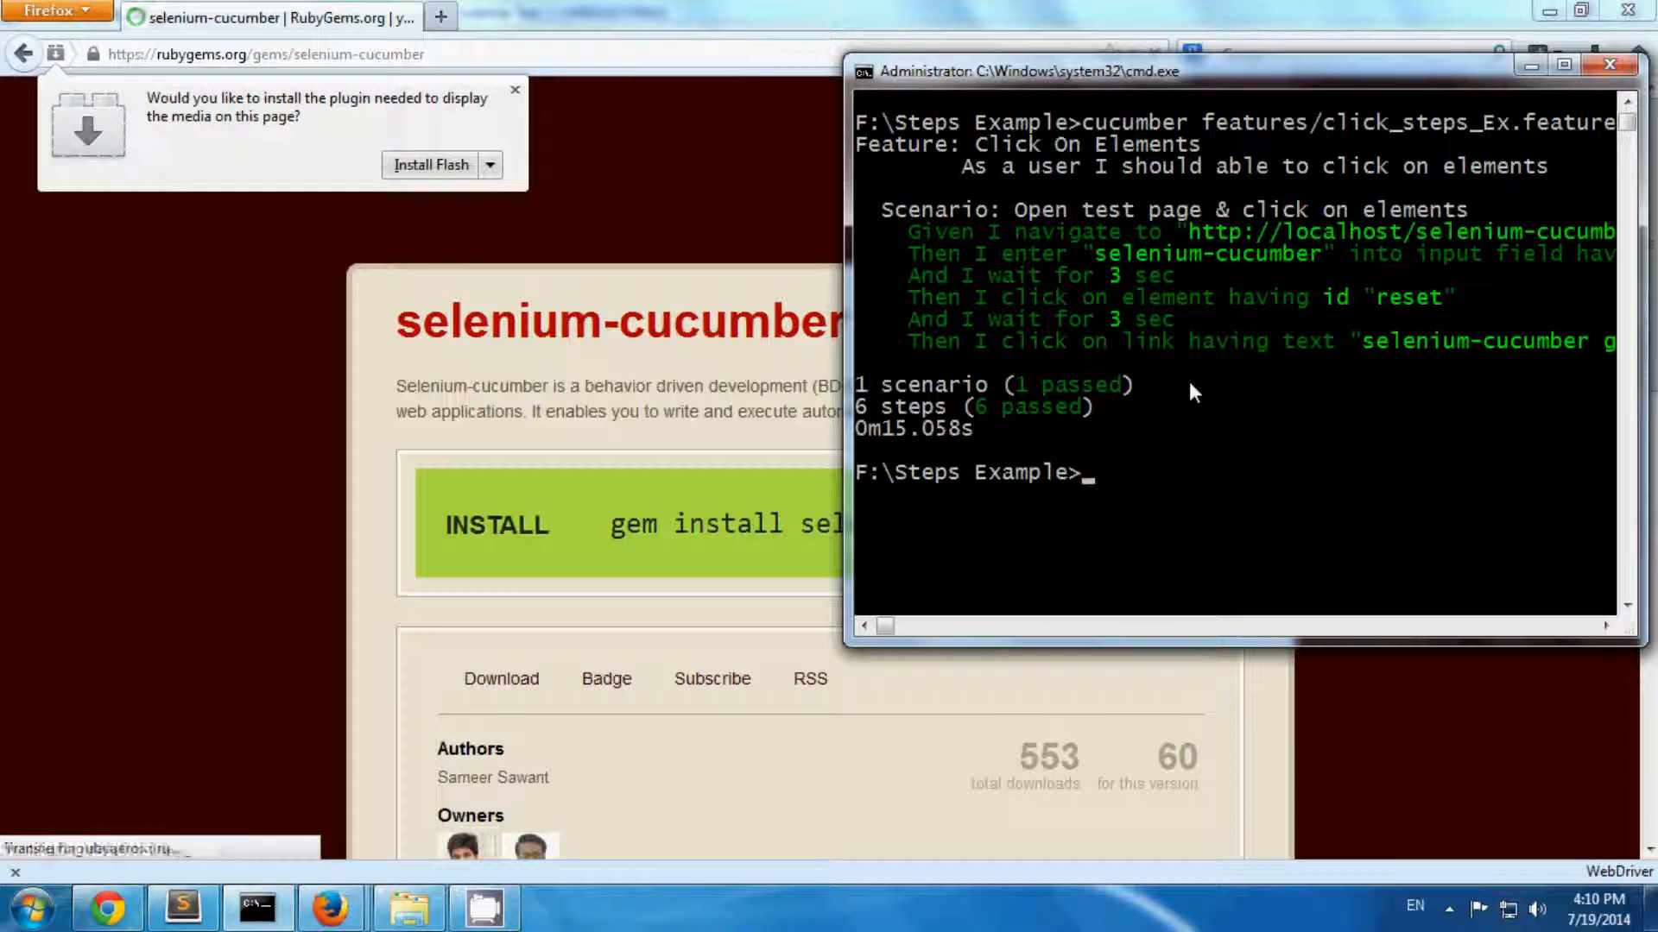